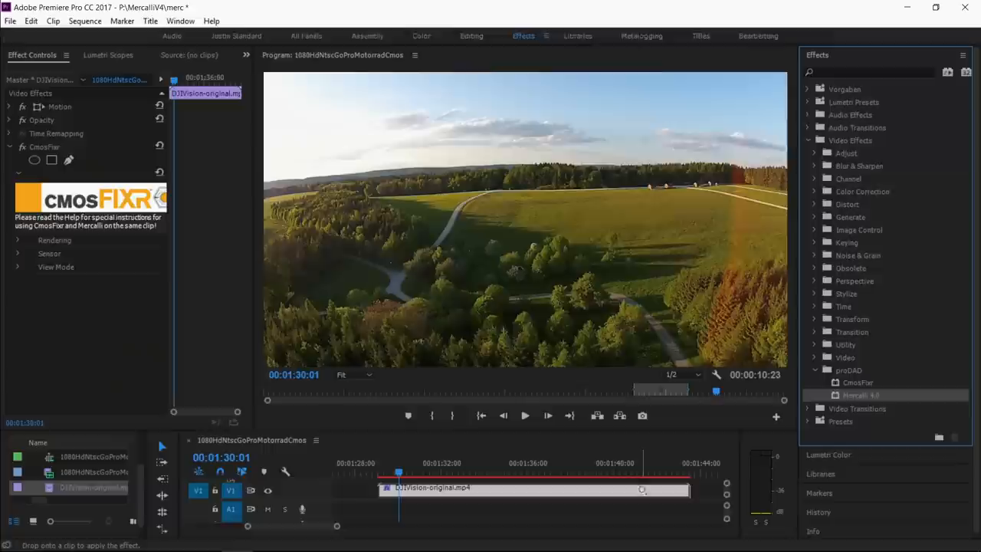
# Raise Mercalli 4.0's Avoid Border 'more steady' value from 0.17 to 0.19.
pyautogui.click(126, 353)
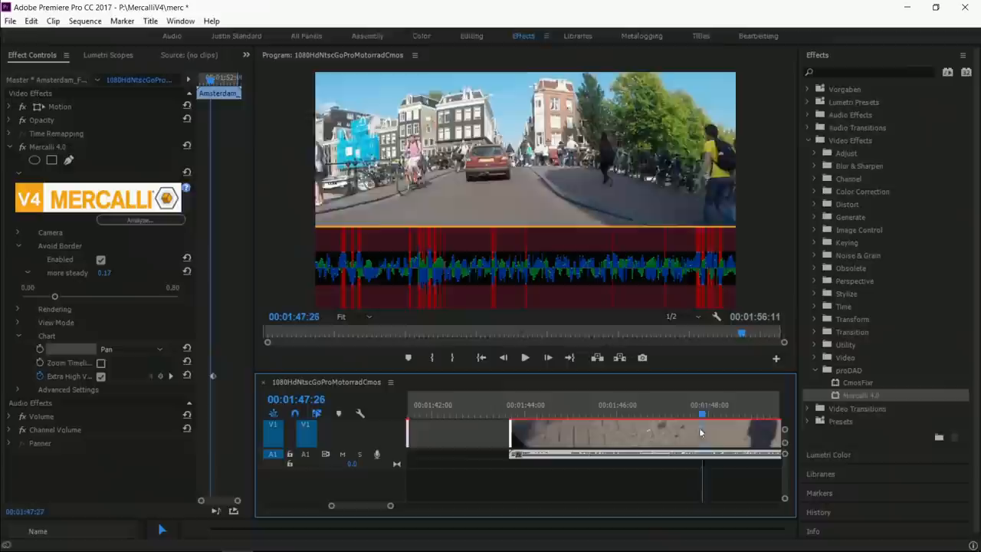
pyautogui.moveTo(55, 297); pyautogui.dragTo(98, 297)
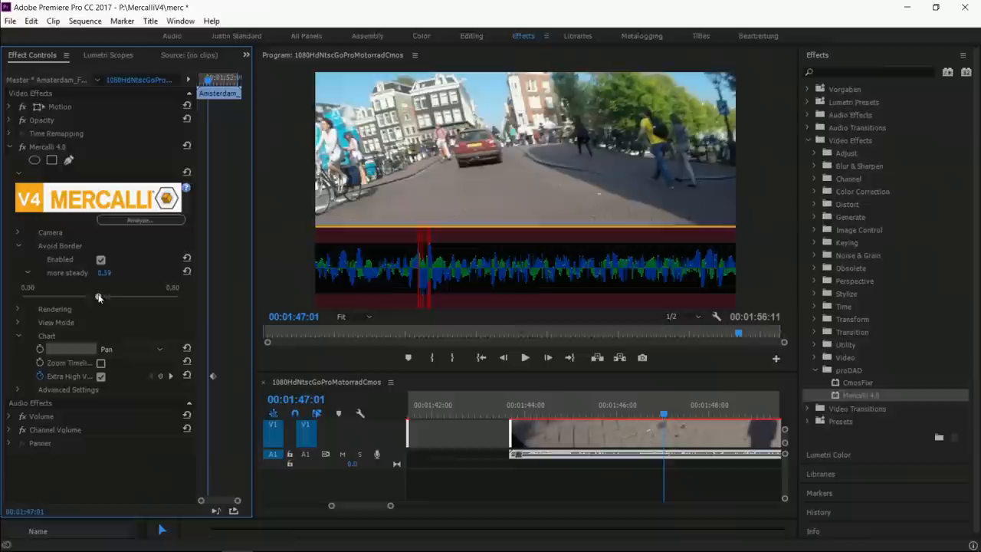